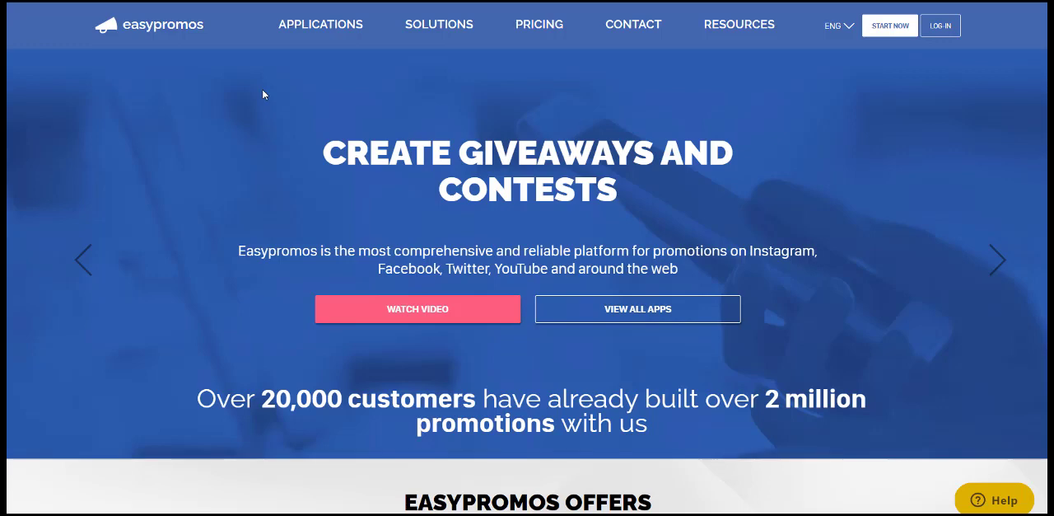
mouse_move(418, 126)
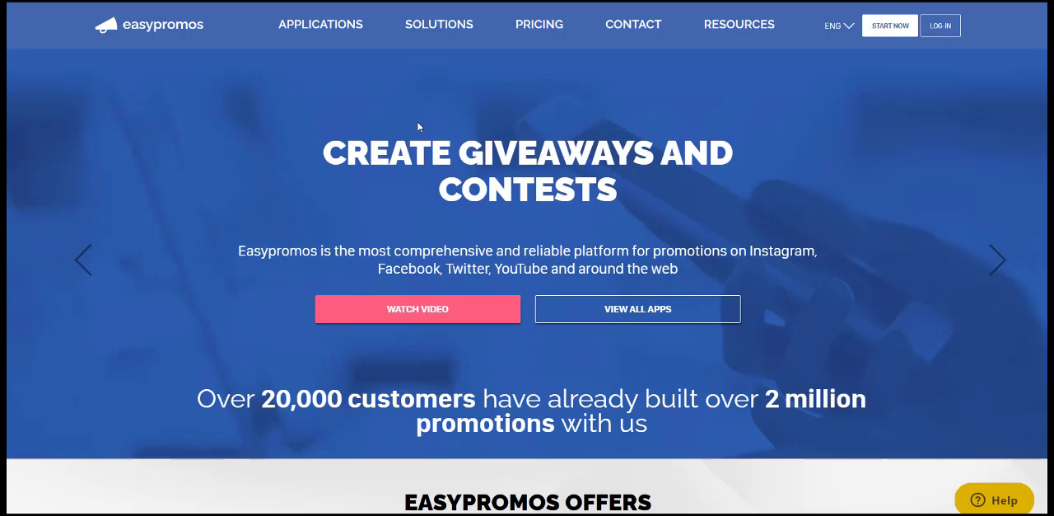
mouse_move(890, 25)
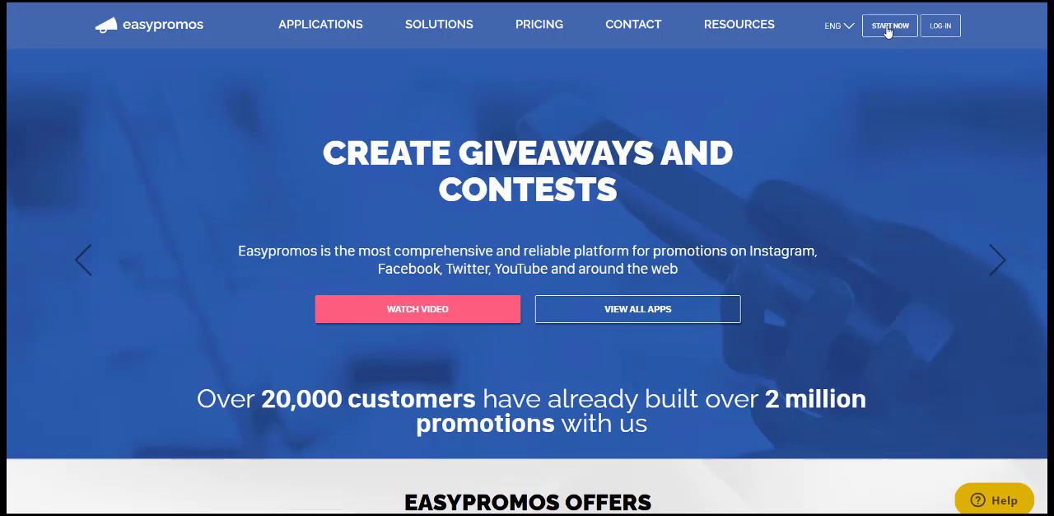
Log in past the reCAPTCHA check to reach the control panel with one active and four drafts
click(889, 25)
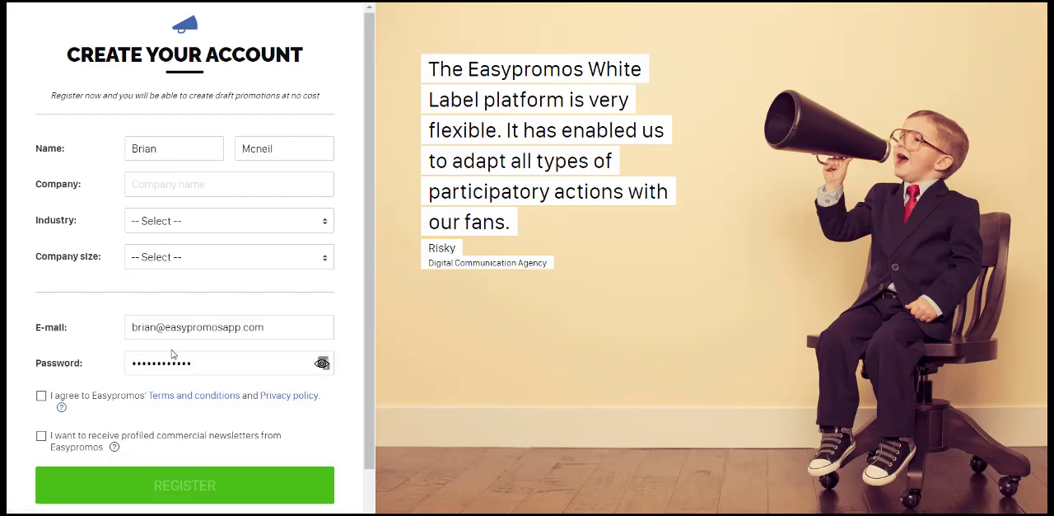
scroll(down, 3)
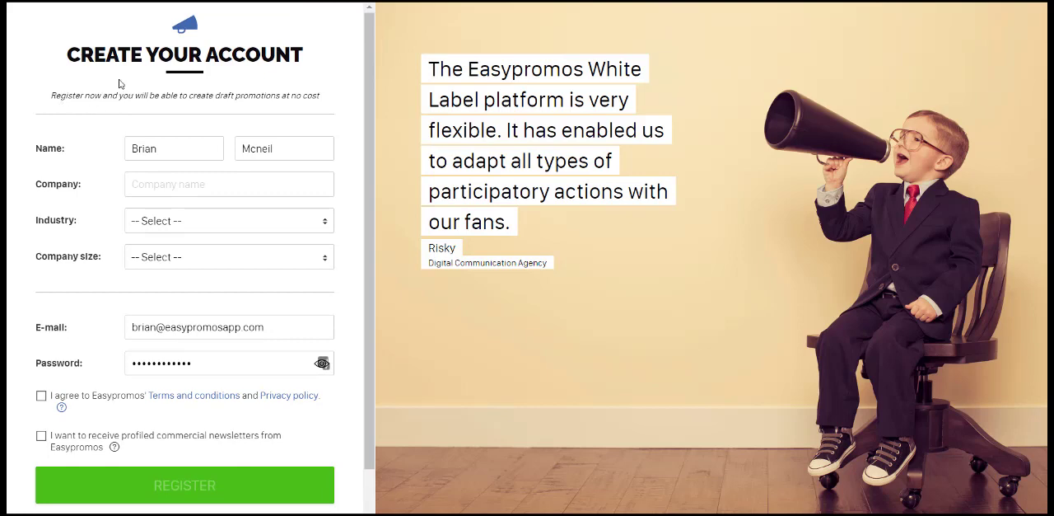
mouse_move(287, 108)
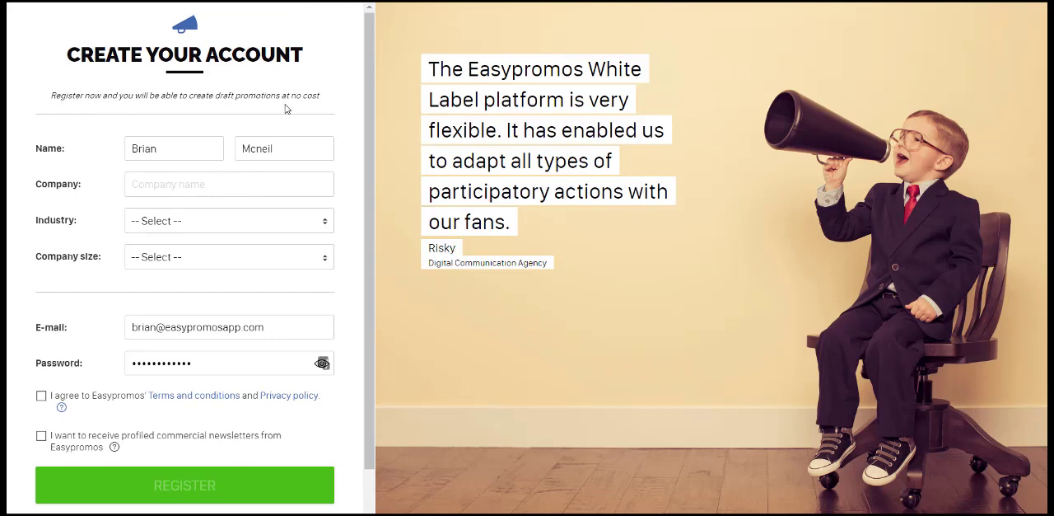
mouse_move(299, 110)
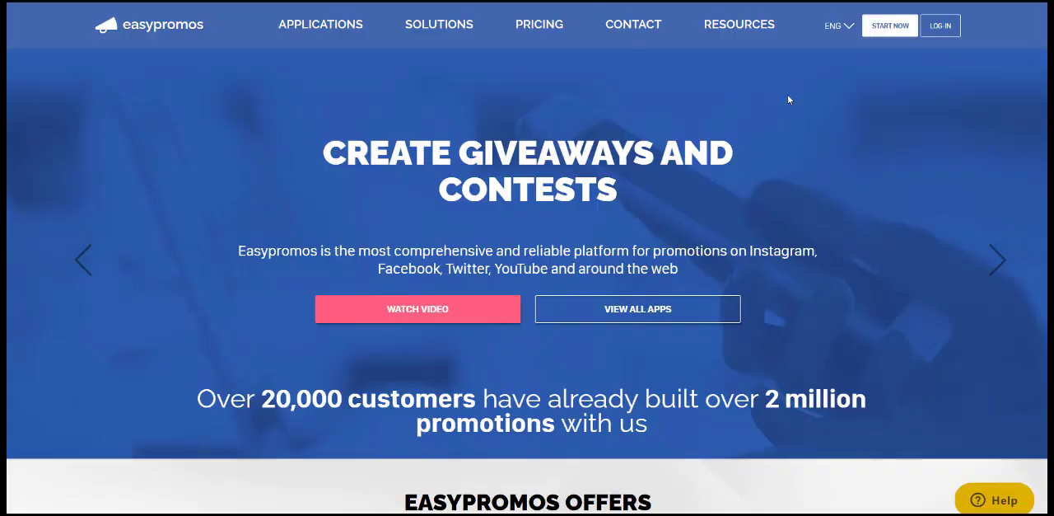
click(939, 25)
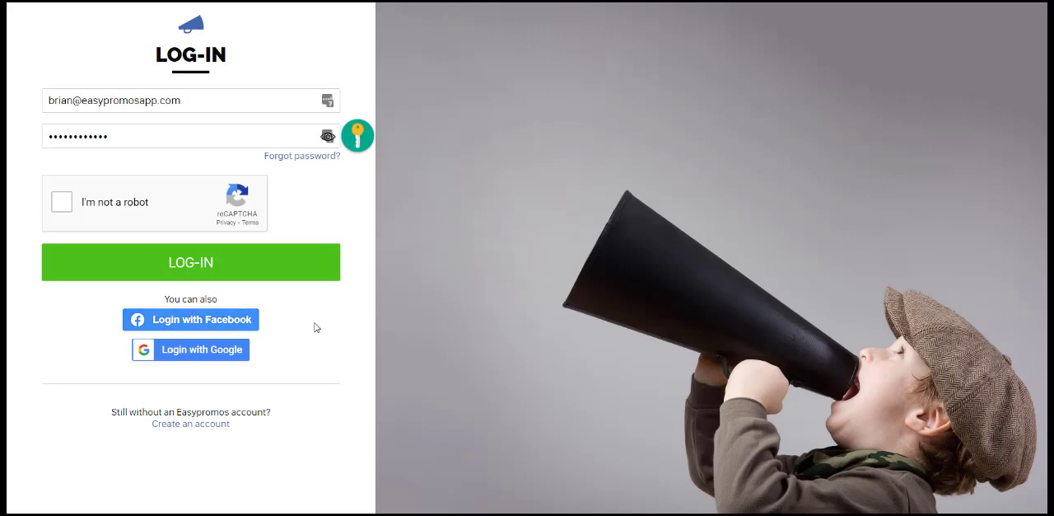
mouse_move(299, 340)
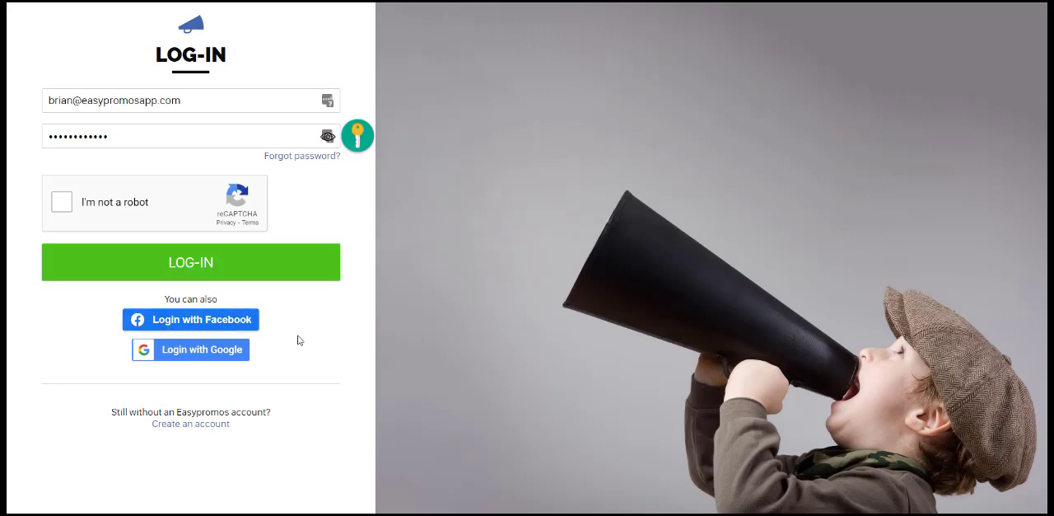
mouse_move(288, 330)
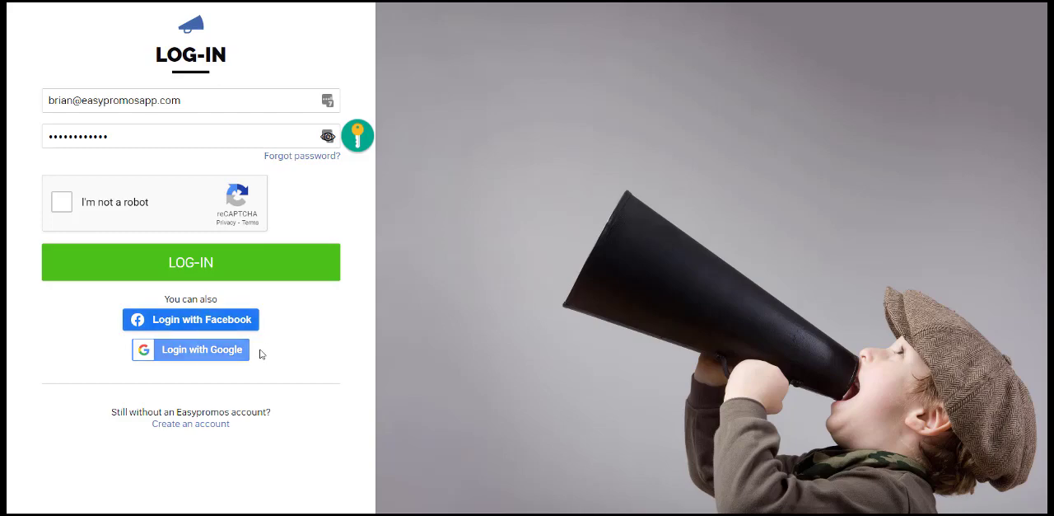
click(61, 202)
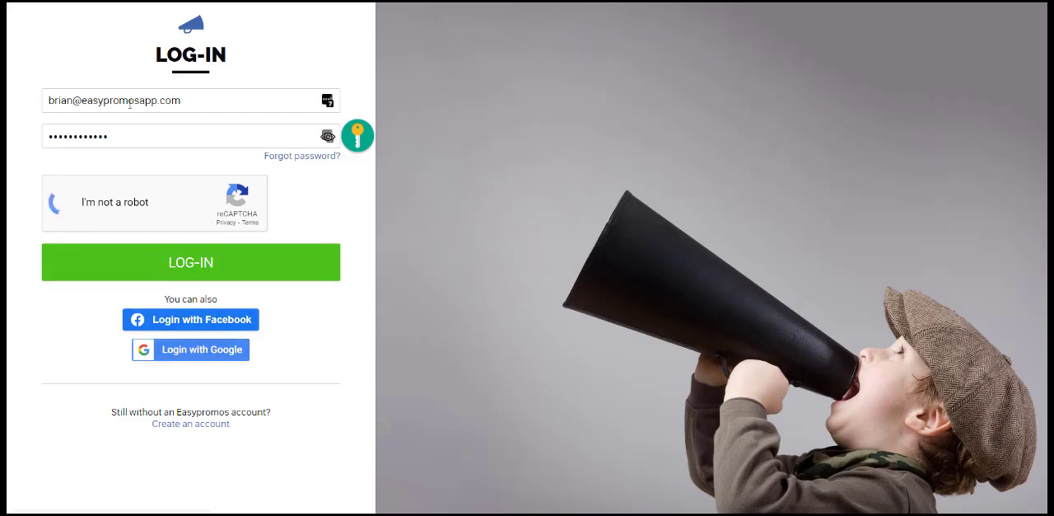
click(190, 262)
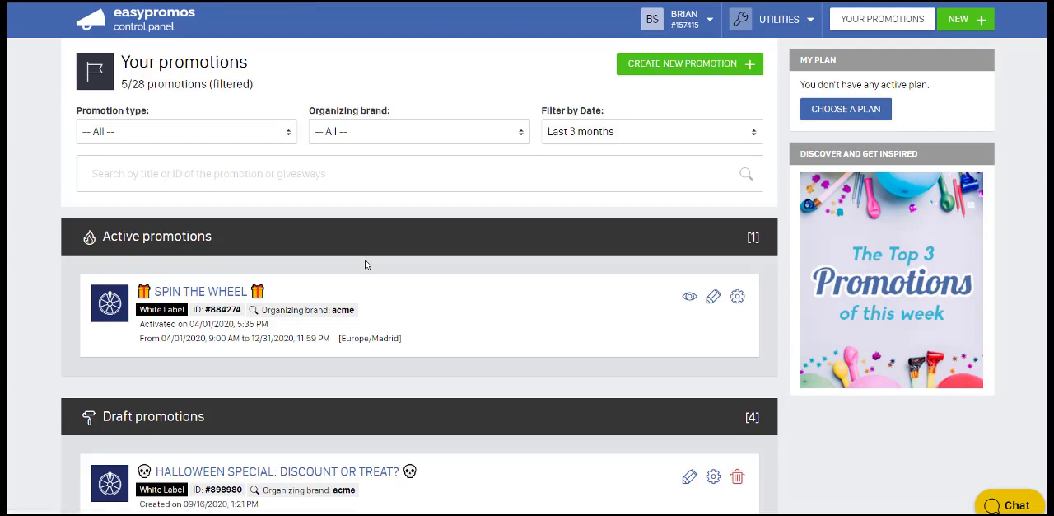
scroll(down, 3)
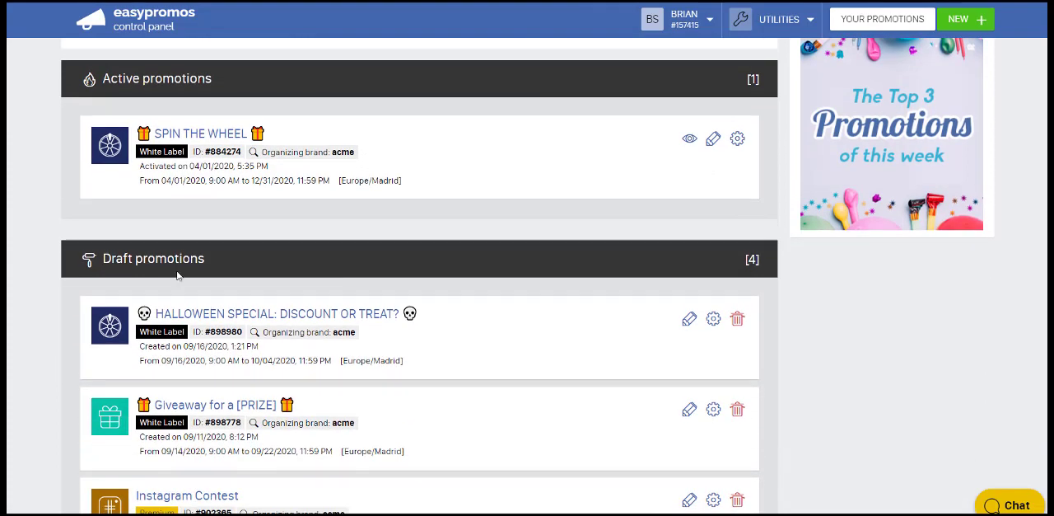
scroll(up, 3)
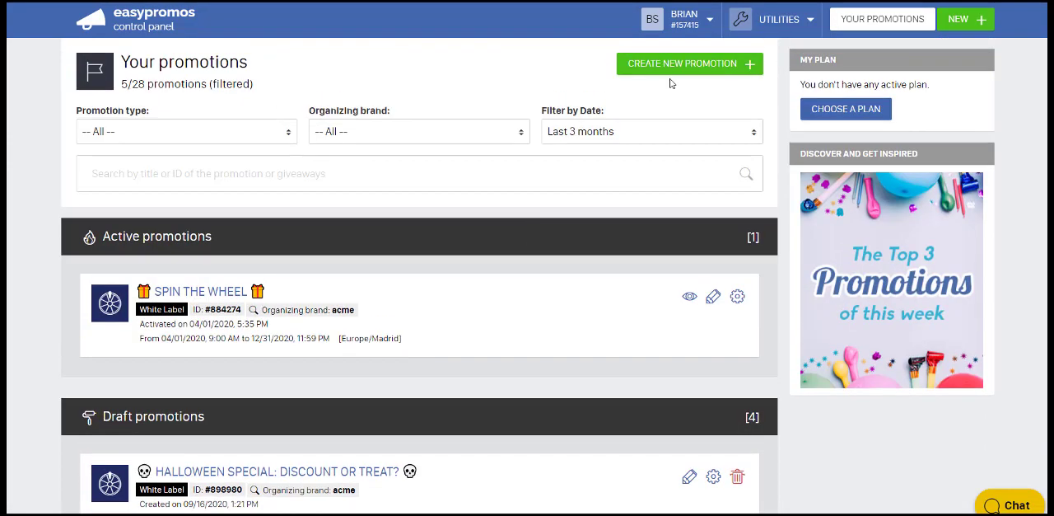
mouse_move(484, 345)
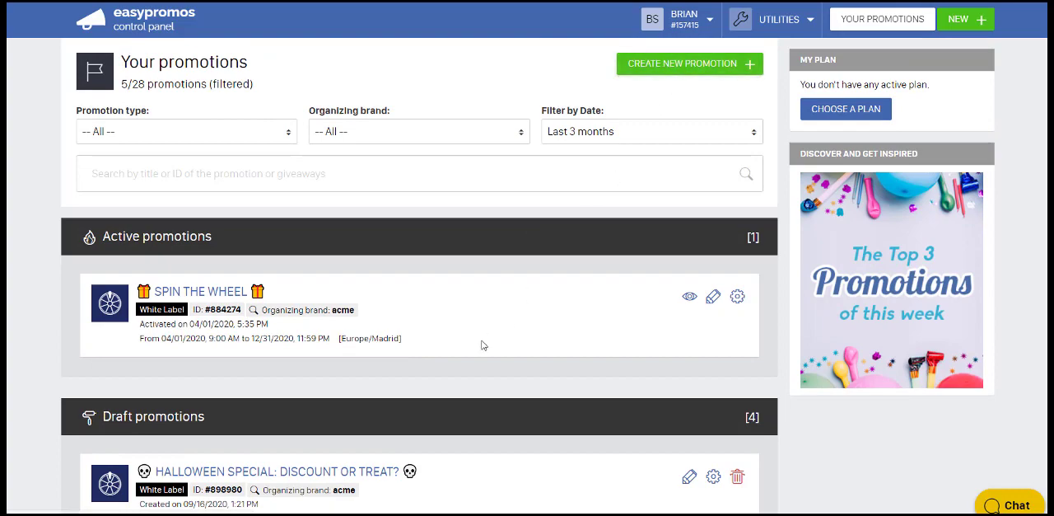
scroll(down, 3)
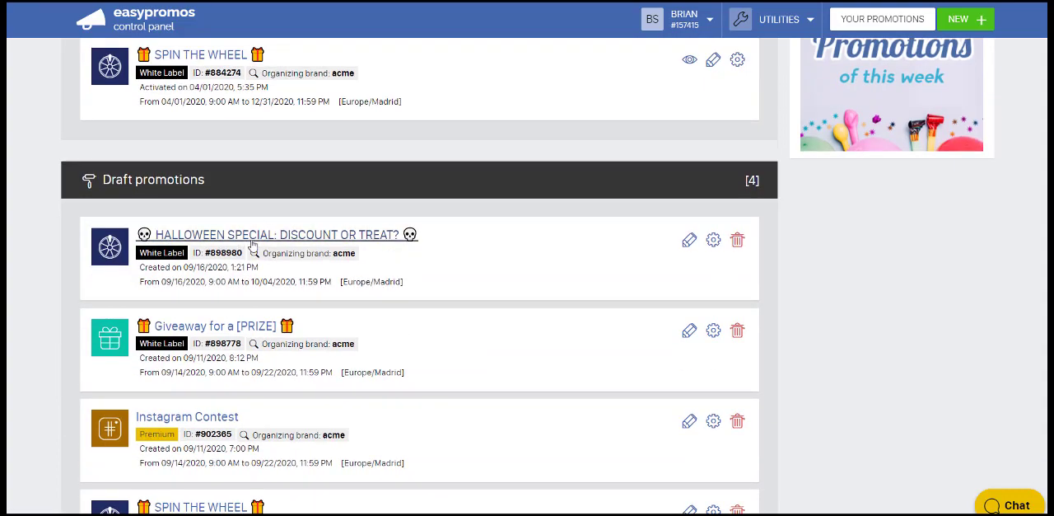
mouse_move(433, 291)
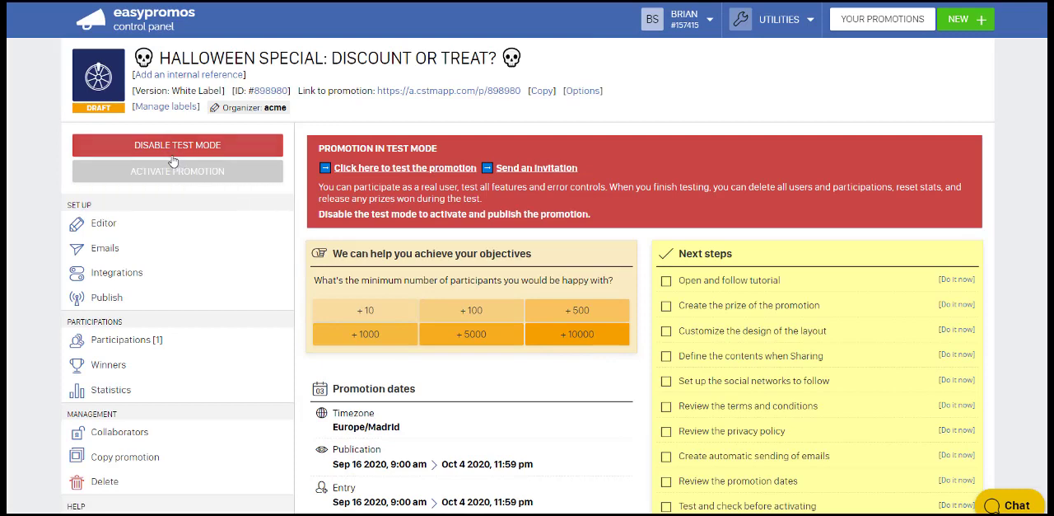
mouse_move(189, 191)
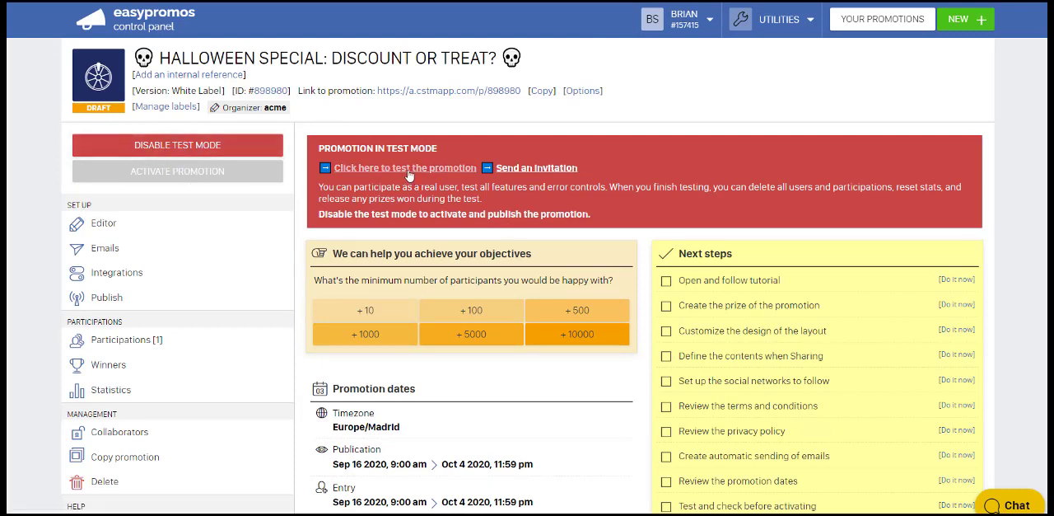
Launch the Halloween Special draft in test mode to show its legal-age birth date prompt
click(404, 167)
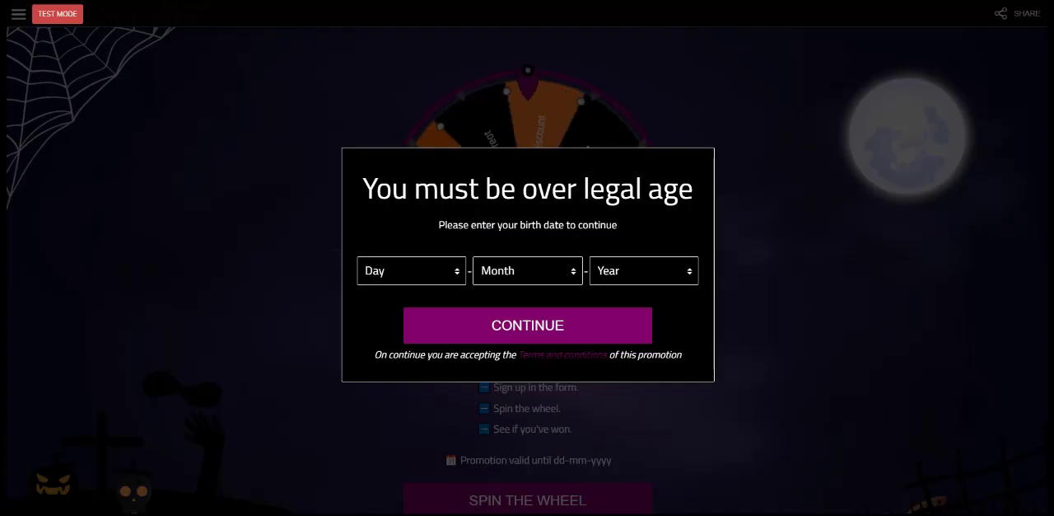